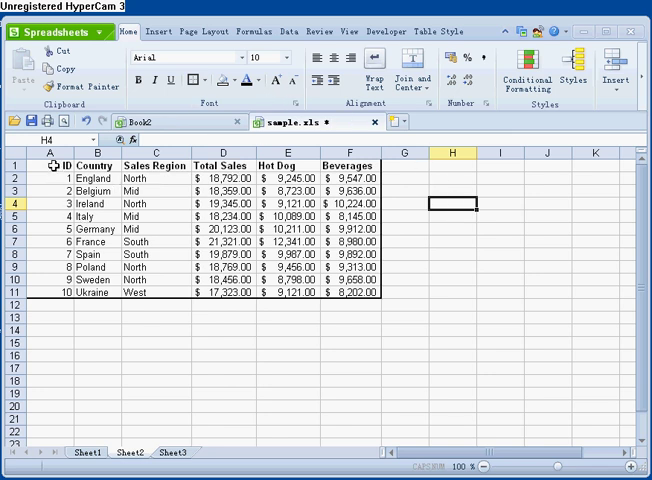
- Select the header row A1:F1 and show the Font Color palette
{"action": "left_click", "coordinate": [49, 165]}
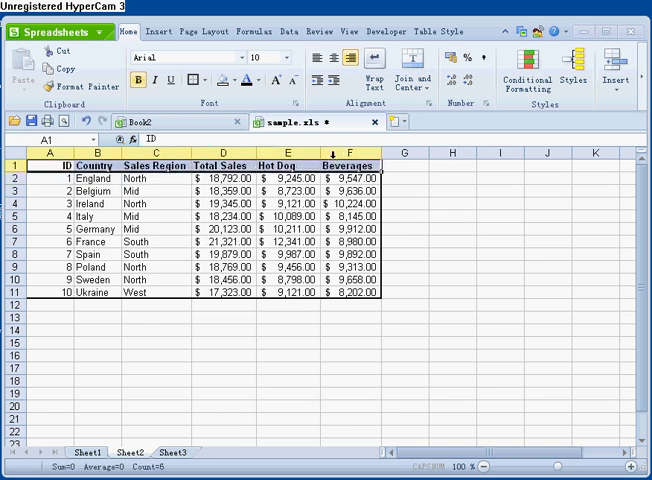
{"action": "mouse_move", "coordinate": [247, 80]}
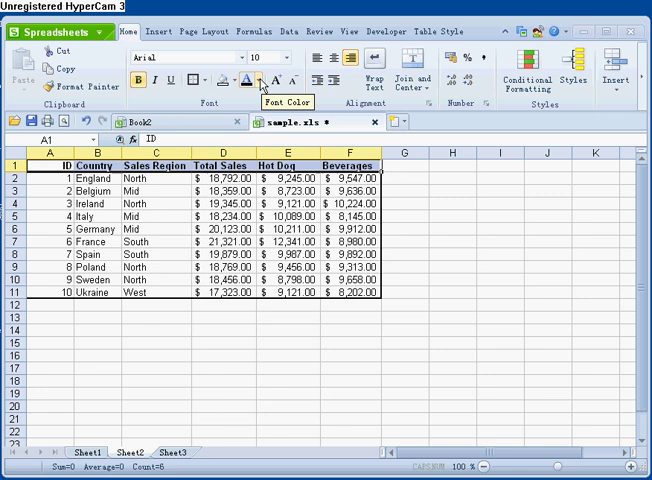
{"action": "left_click", "coordinate": [258, 81]}
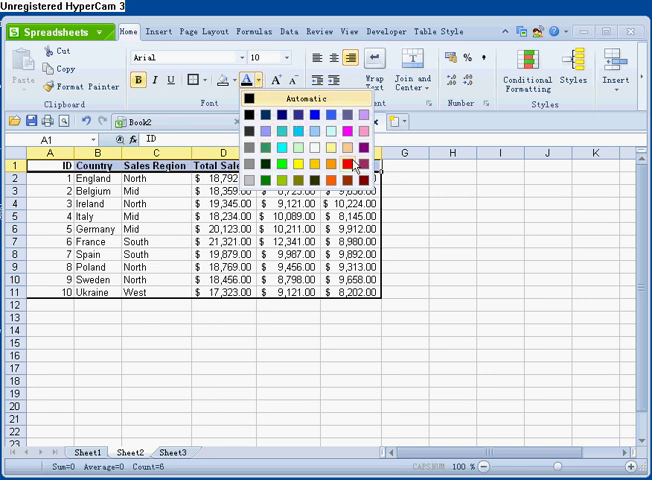
- Choose red from the Font Color palette for the header text
{"action": "left_click", "coordinate": [353, 164]}
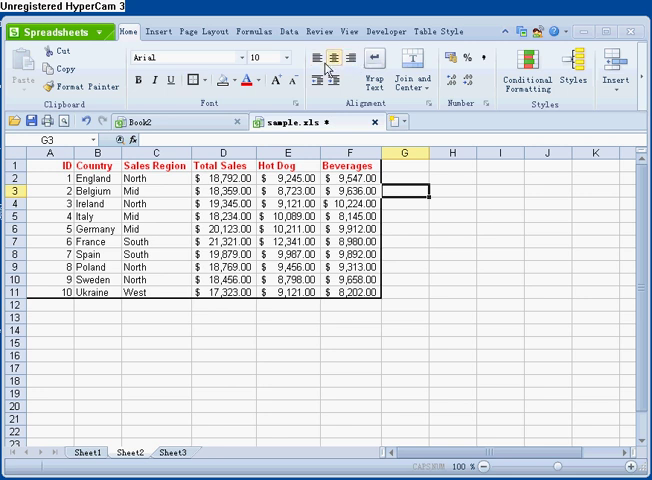
- Select A1:A11 and left-align the ID column
{"action": "left_click_drag", "start_coordinate": [48, 167], "coordinate": [48, 215]}
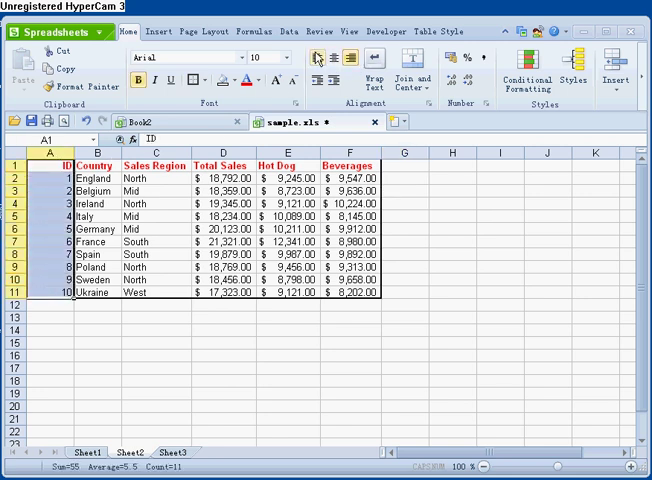
{"action": "left_click", "coordinate": [155, 356]}
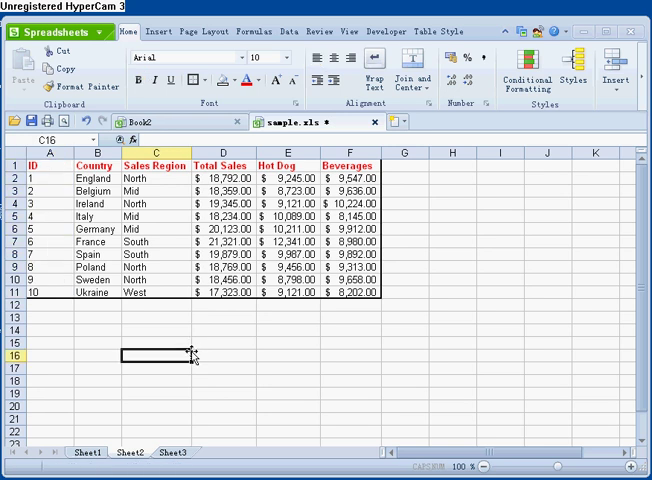